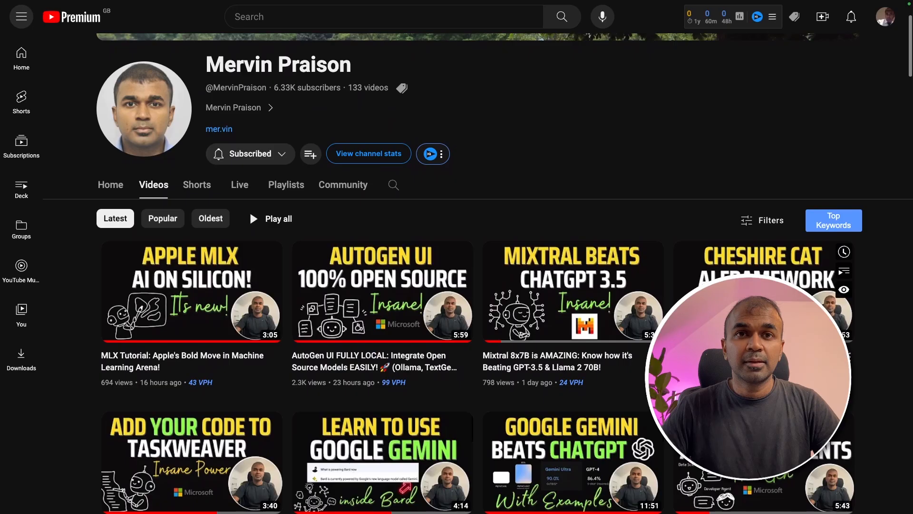
Step: Scroll down the channel's Videos list to the older LangChain and Llama Index uploads
scroll("down", 3)
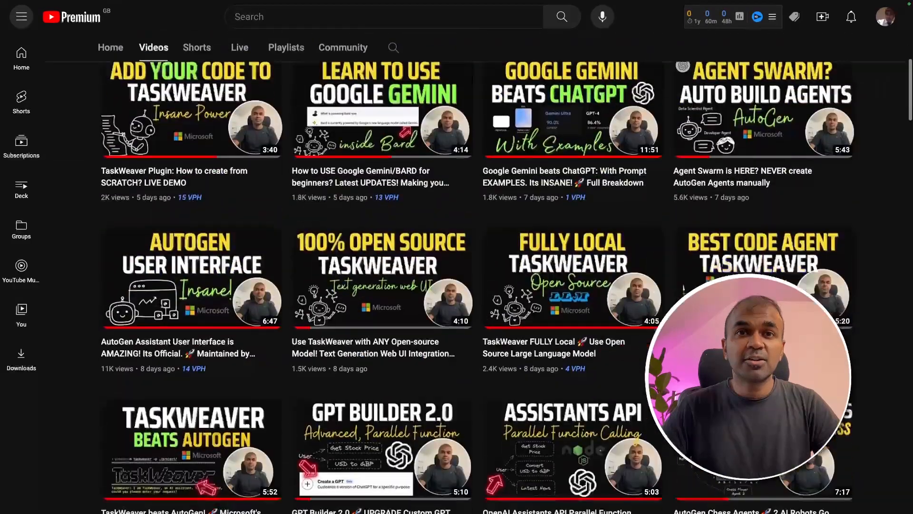
scroll("down", 3)
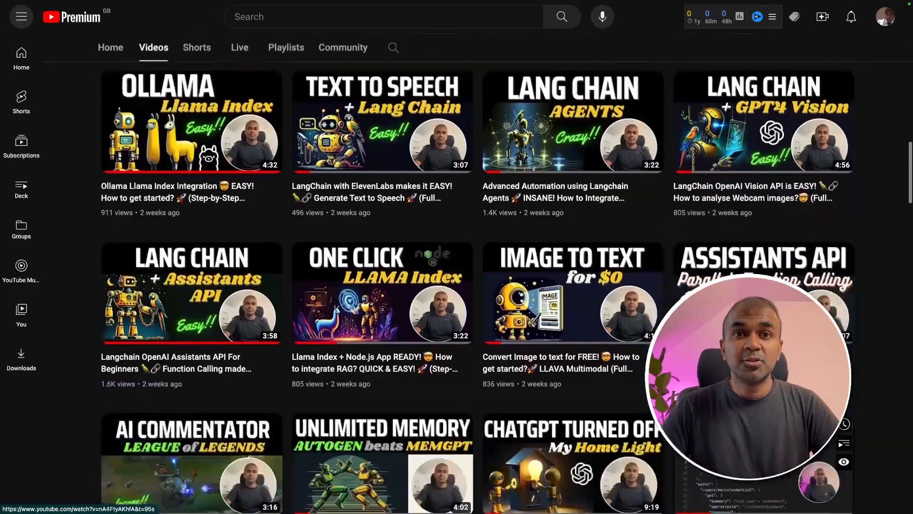
scroll("down", 3)
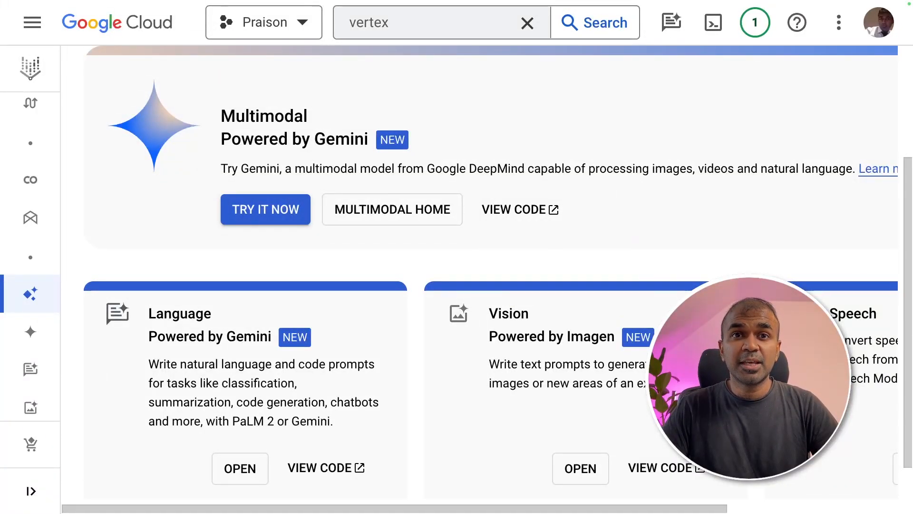
Step: From the console home, reach APIs and services, locate the Vertex AI API and confirm it is enabled
left_click(234, 103)
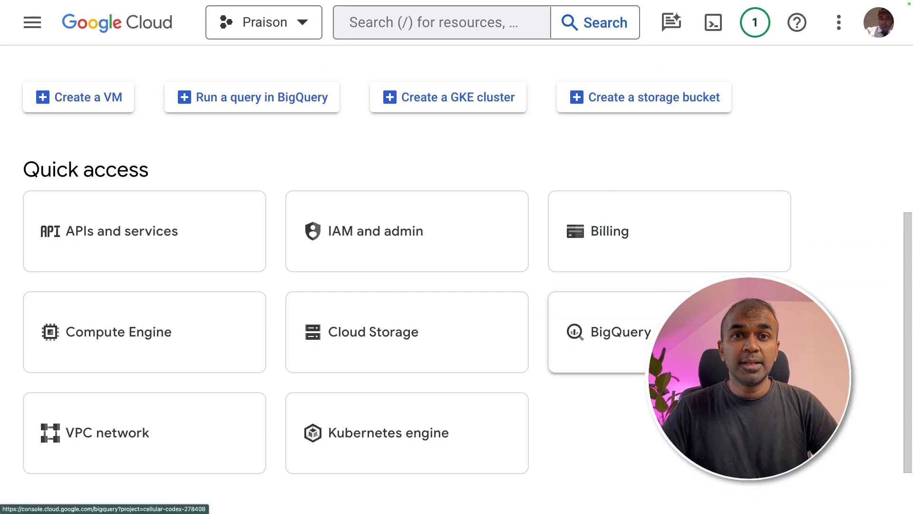
left_click(150, 241)
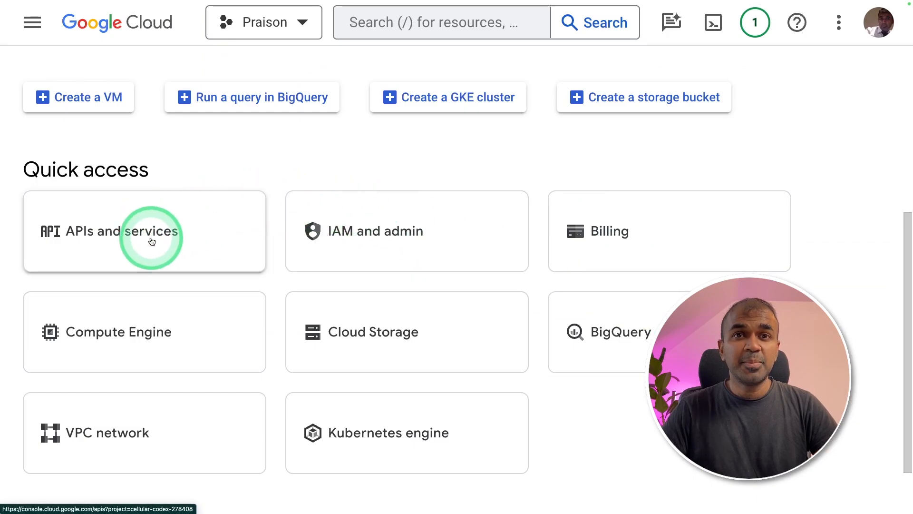
left_click(143, 230)
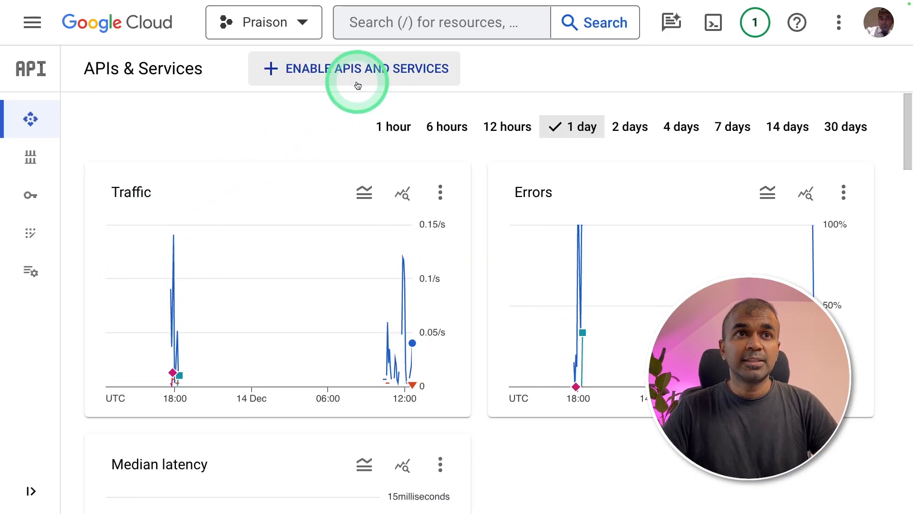
left_click(354, 68)
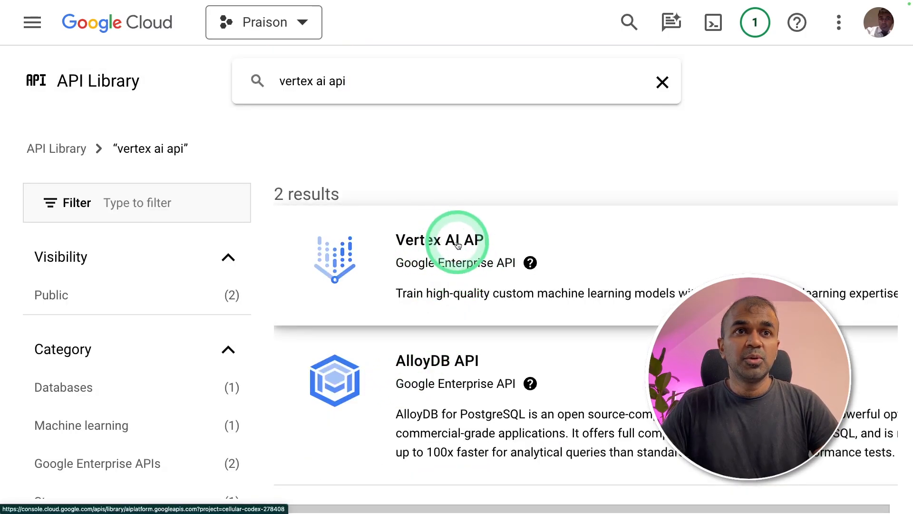
left_click(441, 240)
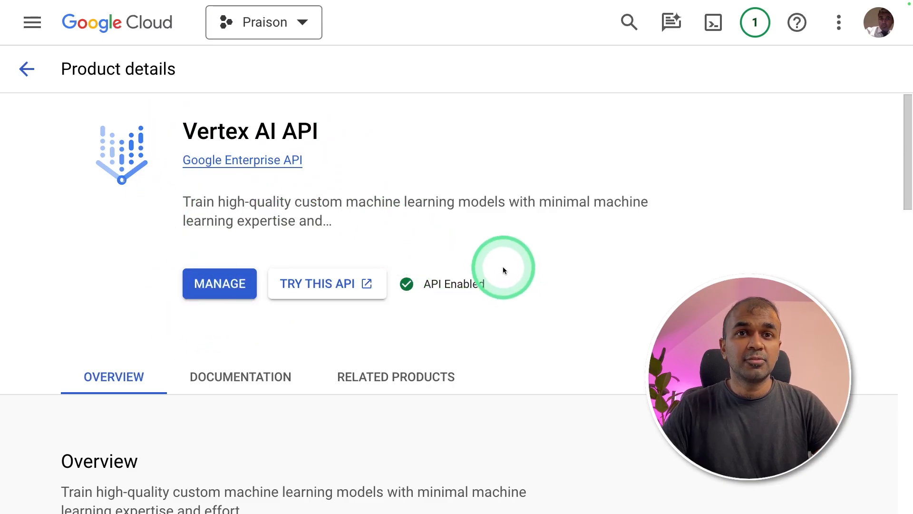
left_click(32, 23)
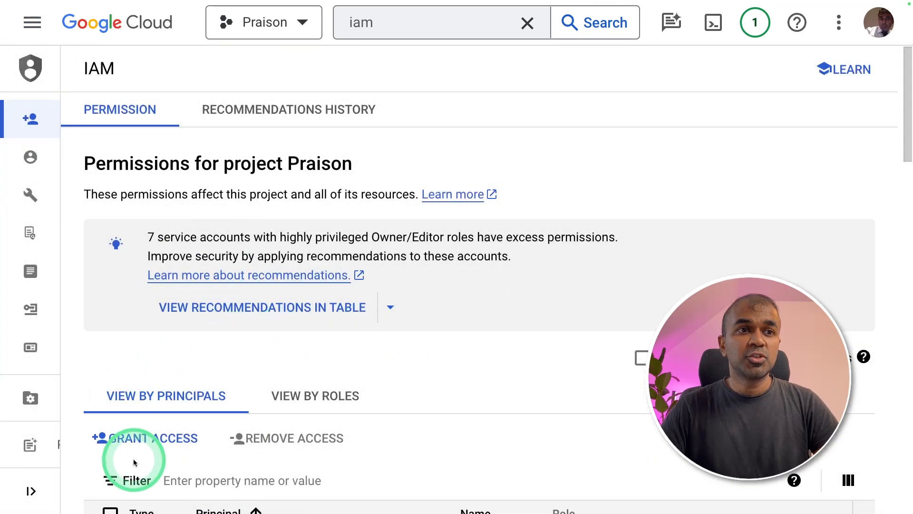
left_click(146, 438)
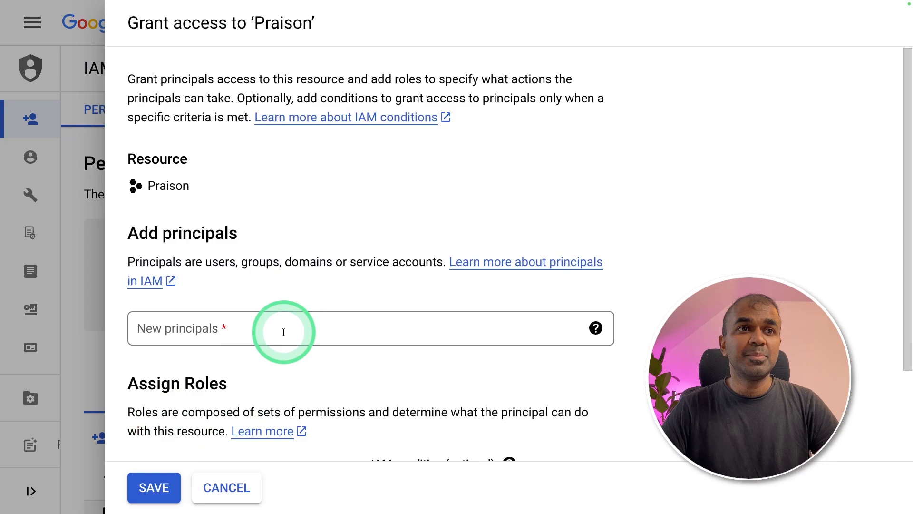
type("test@example.com")
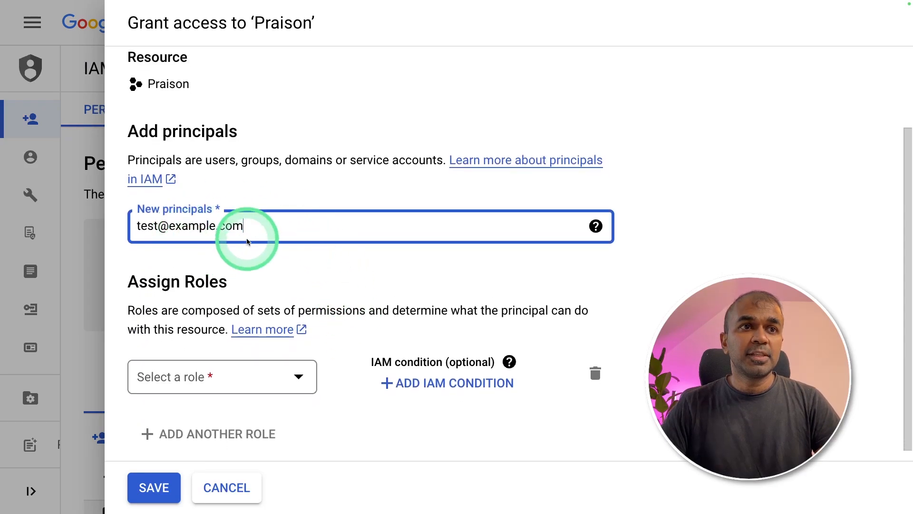
left_click(221, 376)
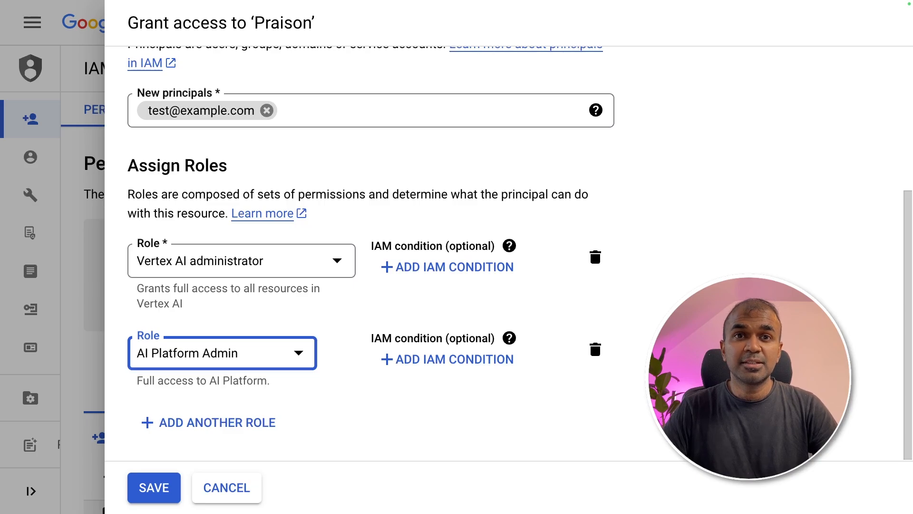
left_click(153, 488)
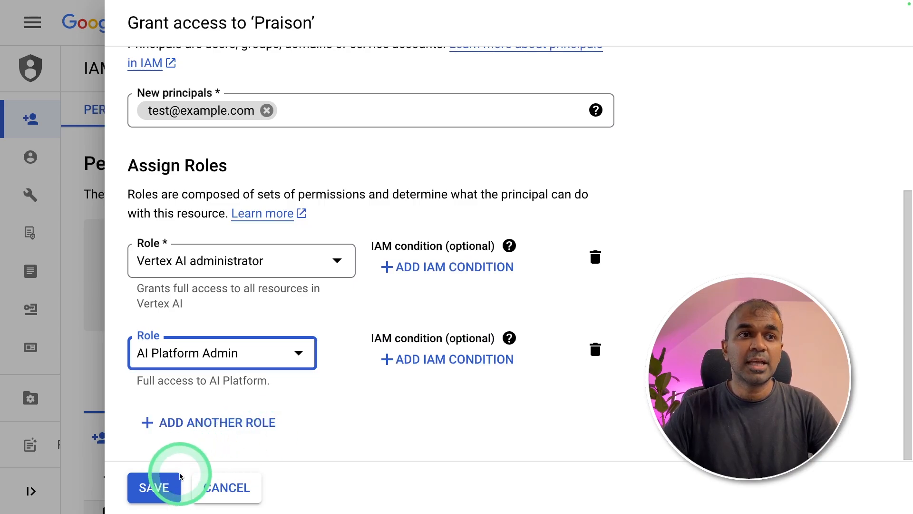
left_click(154, 488)
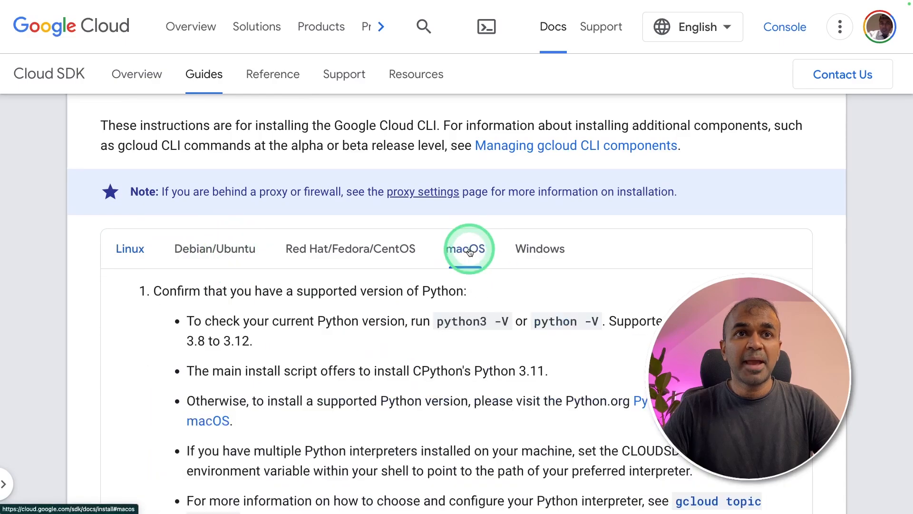
Step: Show the gcloud CLI install steps for another operating system and scroll through them
left_click(539, 249)
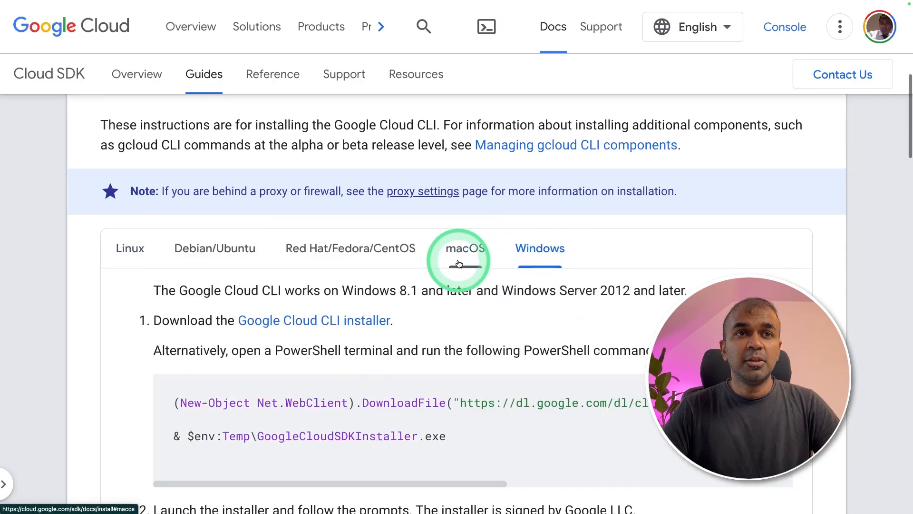
scroll("down", 3)
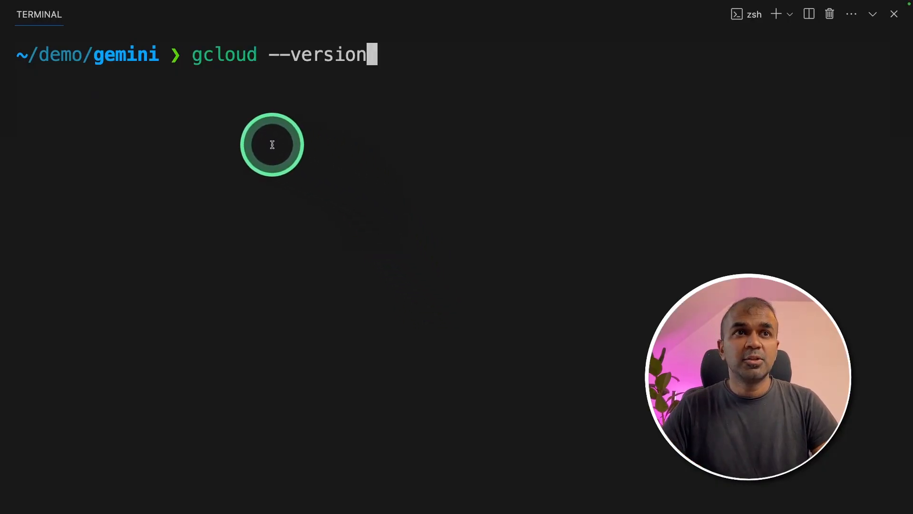
mouse_move(301, 111)
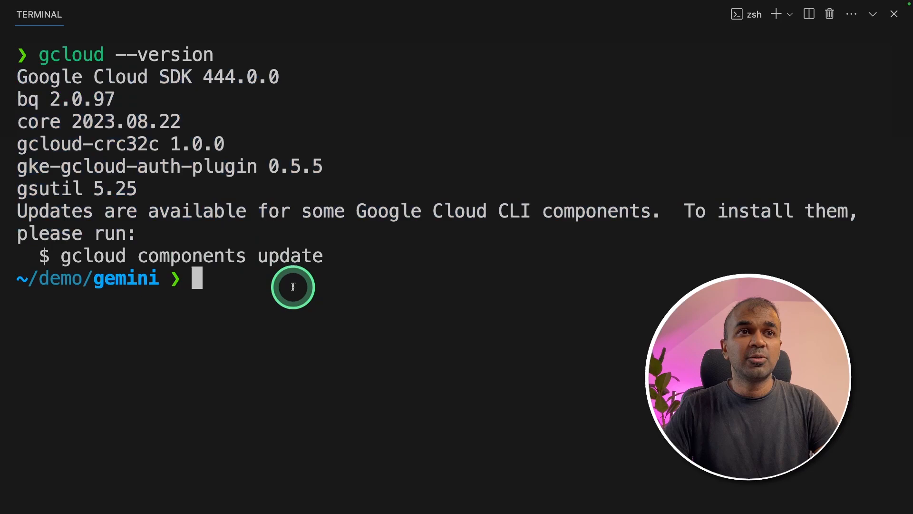
Step: Clear the terminal, run gcloud init, then create vision.py with touch
key("ctrl+l")
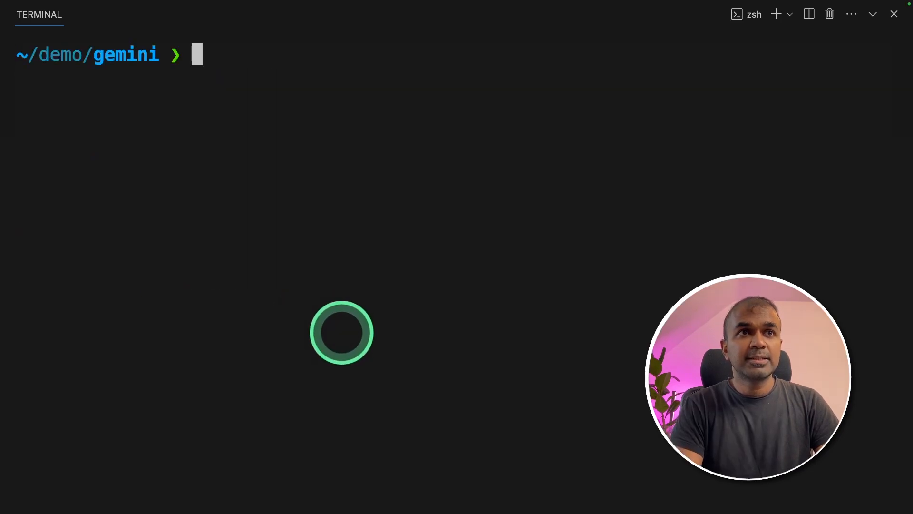
type("gcloud init")
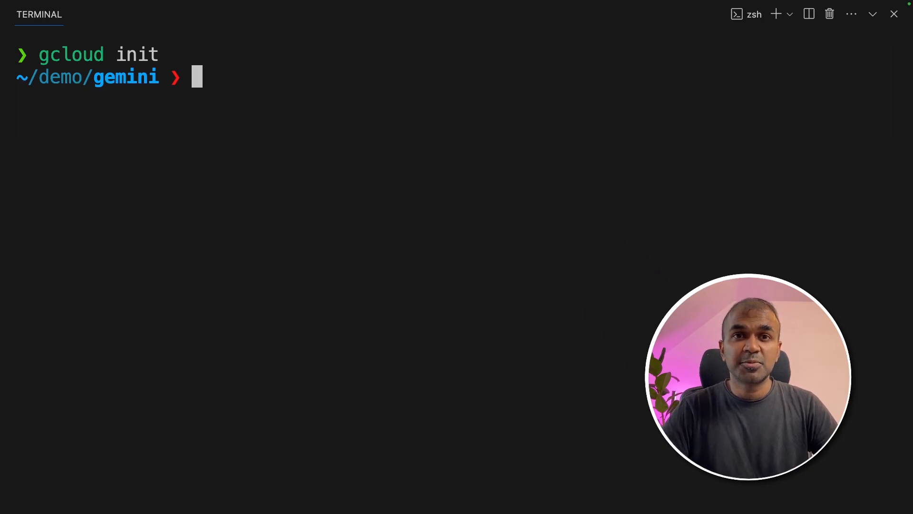
type("touch vision.py")
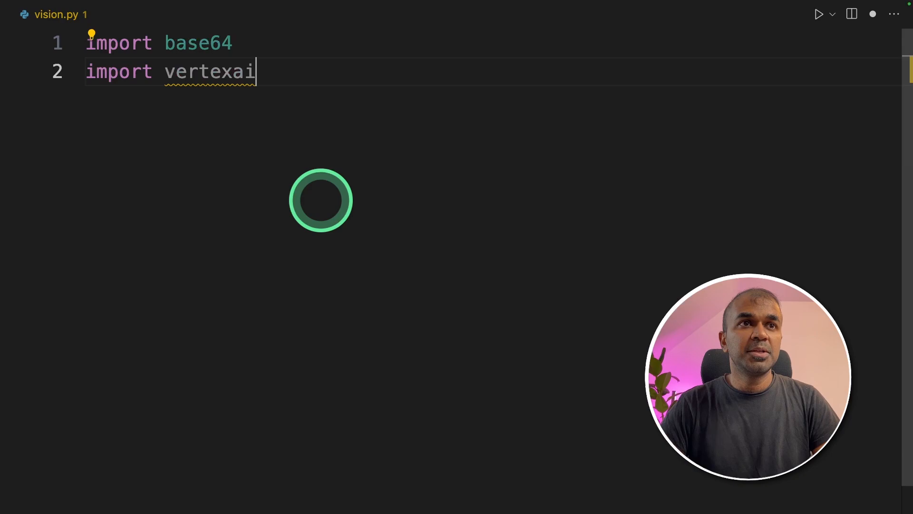
Step: Import GenerativeModel and Part, and wrap the decoded image as image1 via Part.from_data
type("from vertexai.preview.generative_models import GenerativeModel, Part")
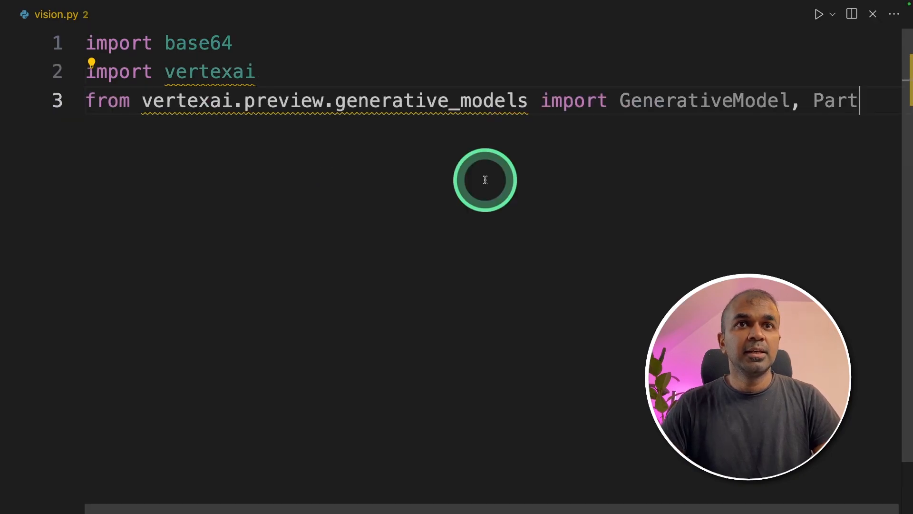
double_click(837, 100)
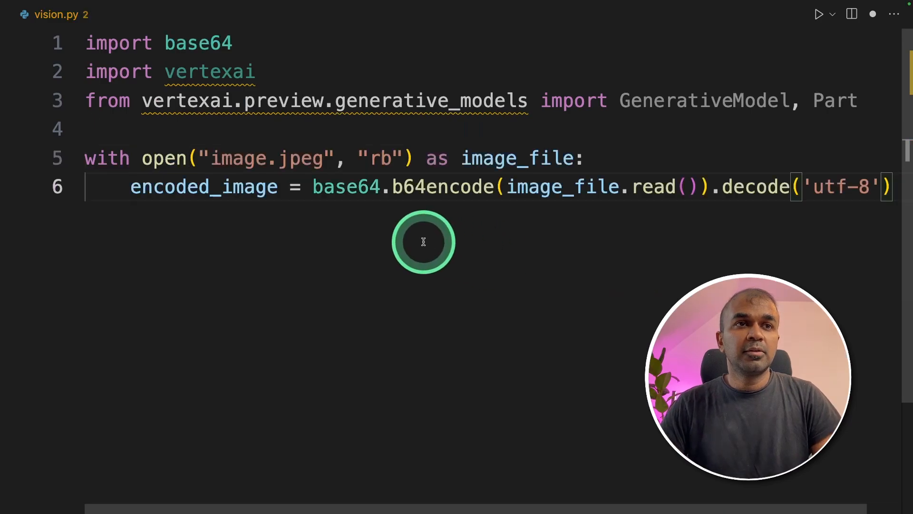
double_click(345, 187)
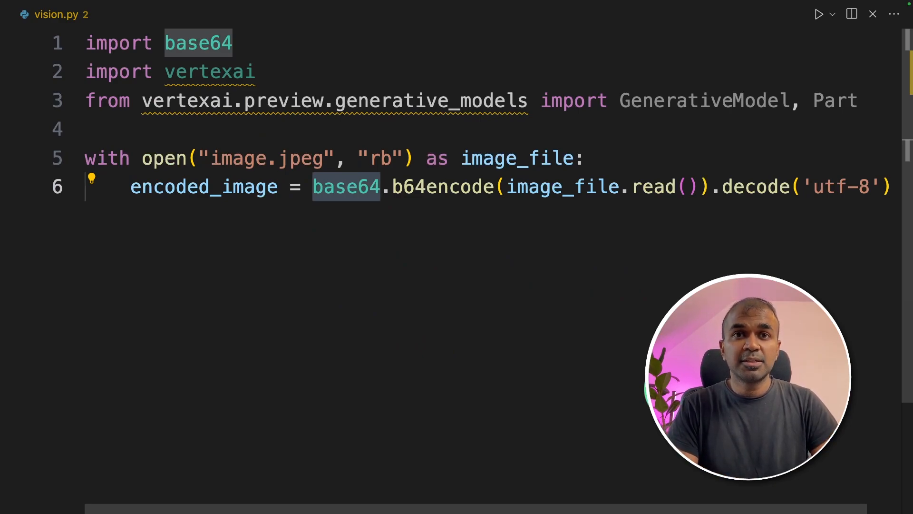
type("image1 = Part.from_data(data=base64.b64decode(encoded_image), mime_type=\"")
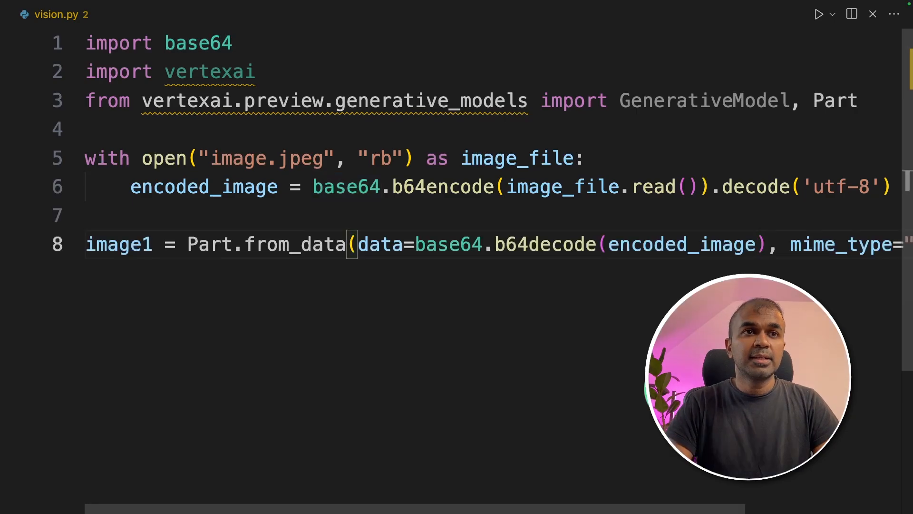
left_click(214, 261)
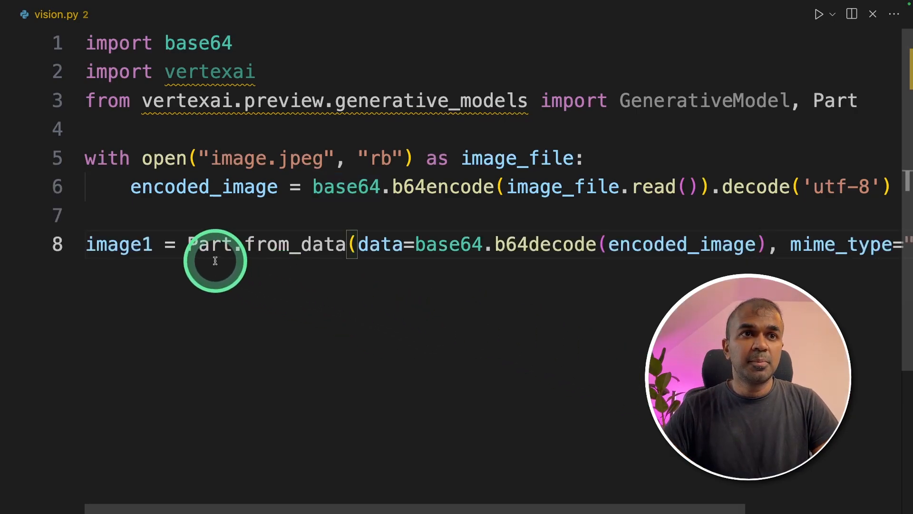
Step: Review the Part class, max_output_tokens setting and the image1 entry in the prompt list
double_click(210, 244)
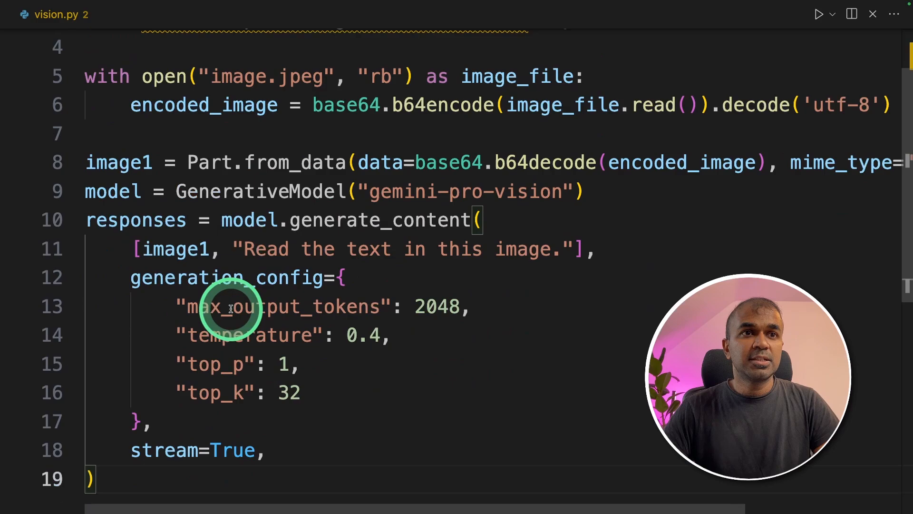
double_click(379, 220)
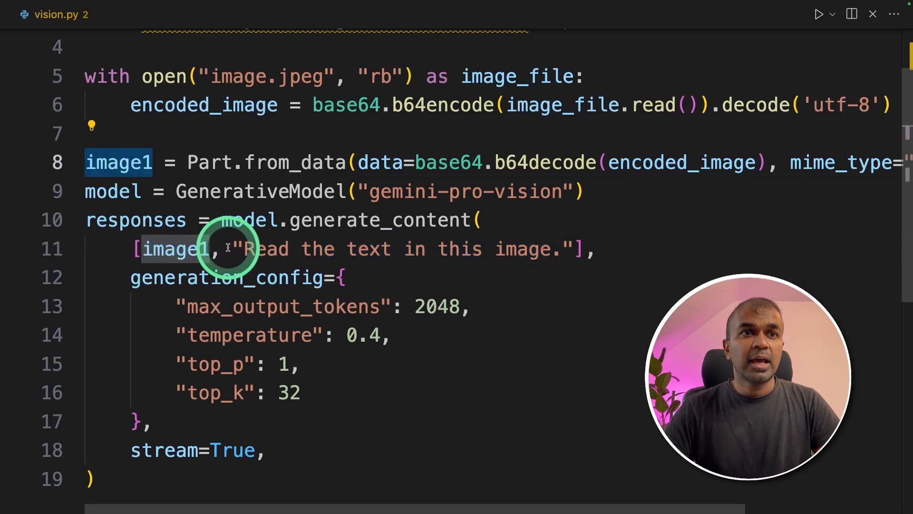
left_click_drag(233, 248, 507, 249)
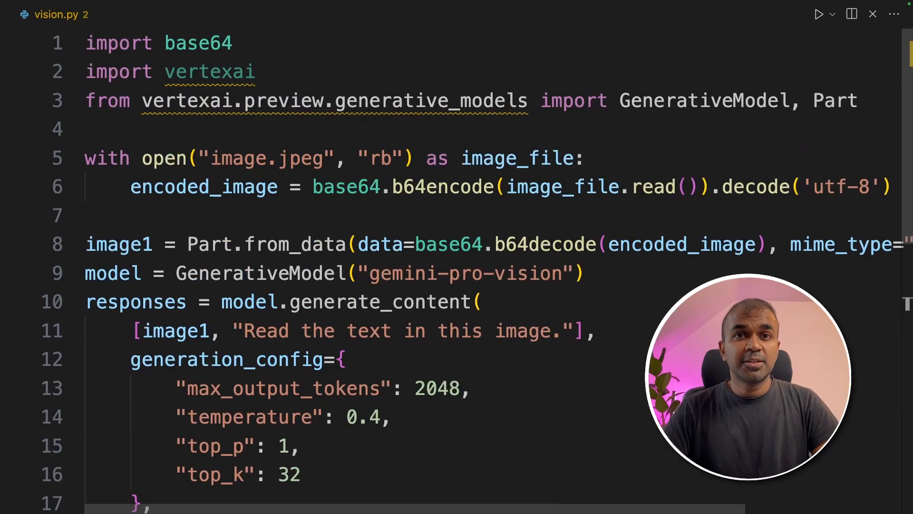
left_click(151, 90)
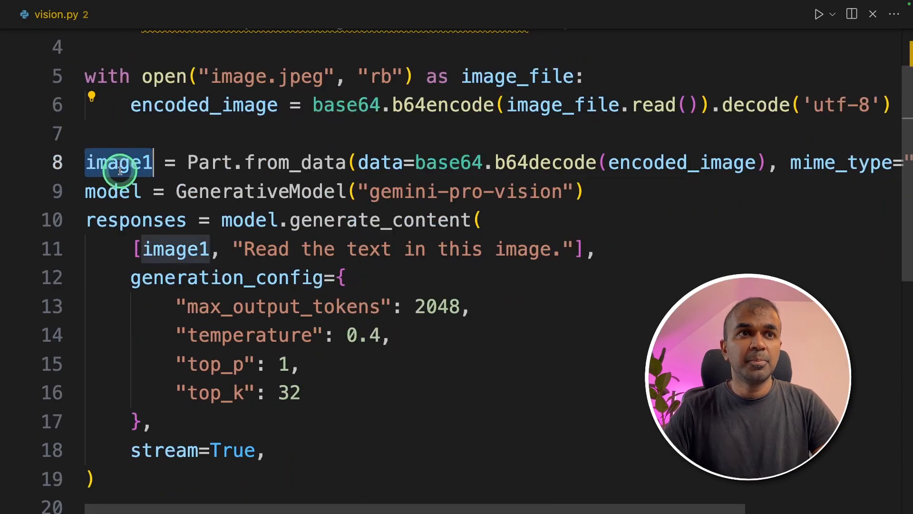
double_click(349, 249)
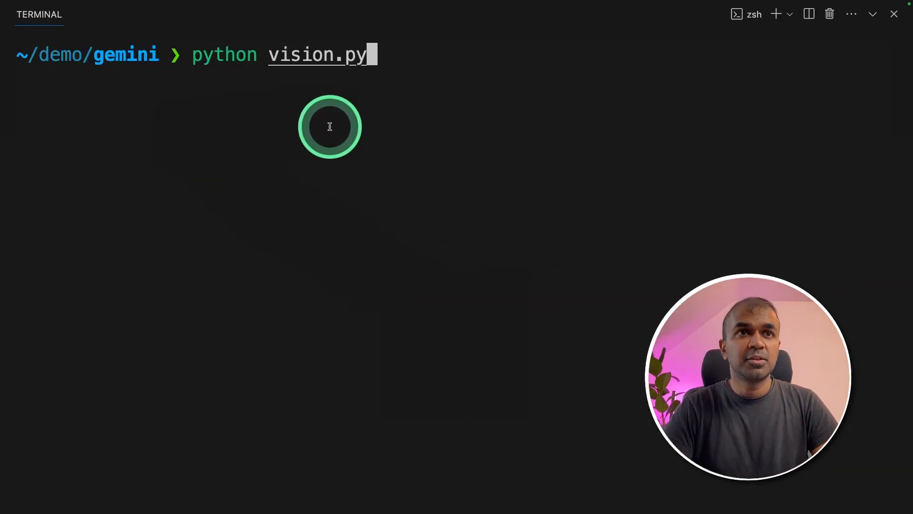
Step: Run python vision.py to print 'The best dreams happen when you are awake' and return to the editor
key("Return")
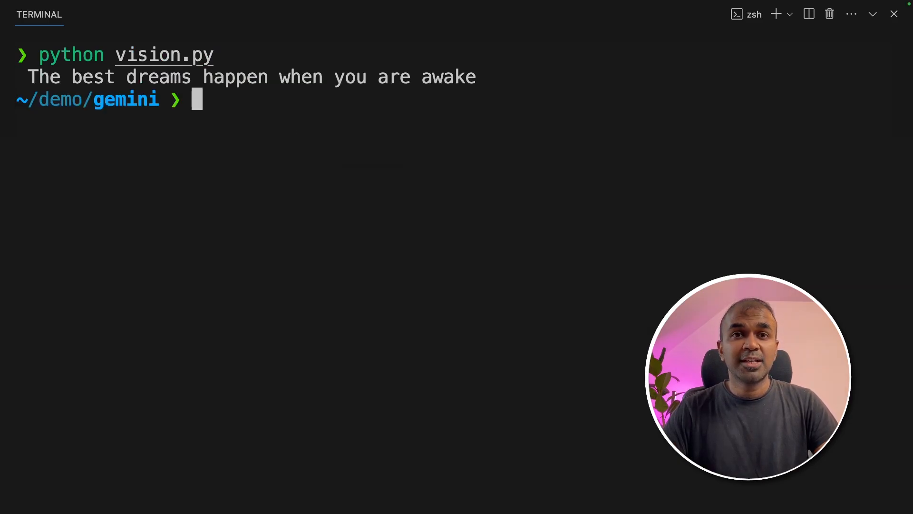
left_click(48, 112)
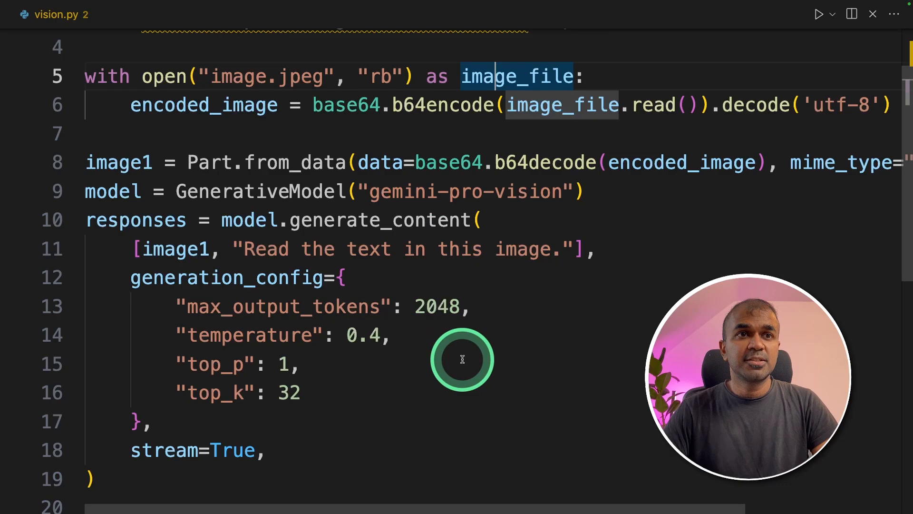
Step: Import gradio and io, and fill in the gr.Interface definition for process_image_and_text
type("import gradio as gr")
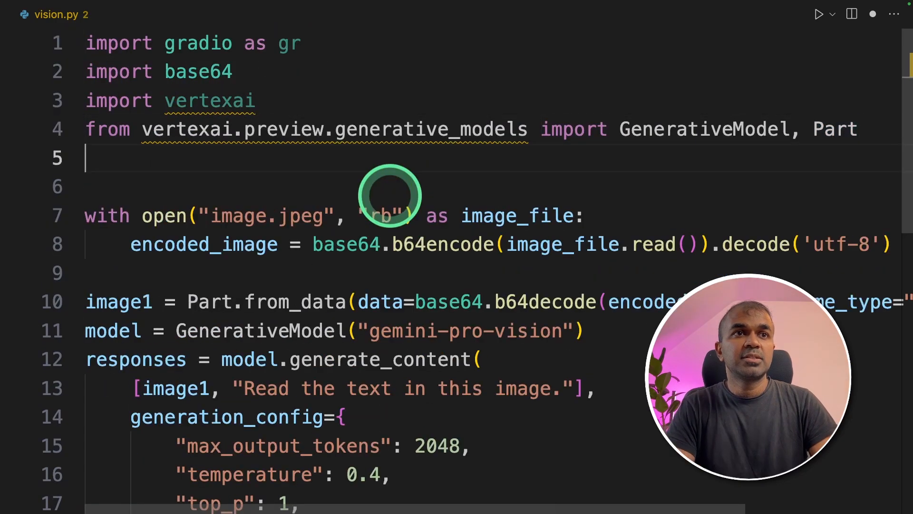
type("import io")
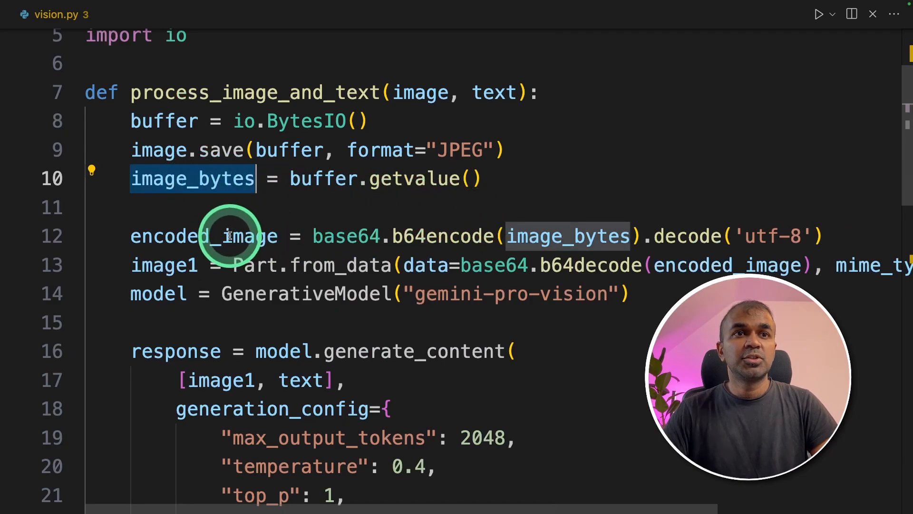
scroll("down", 3)
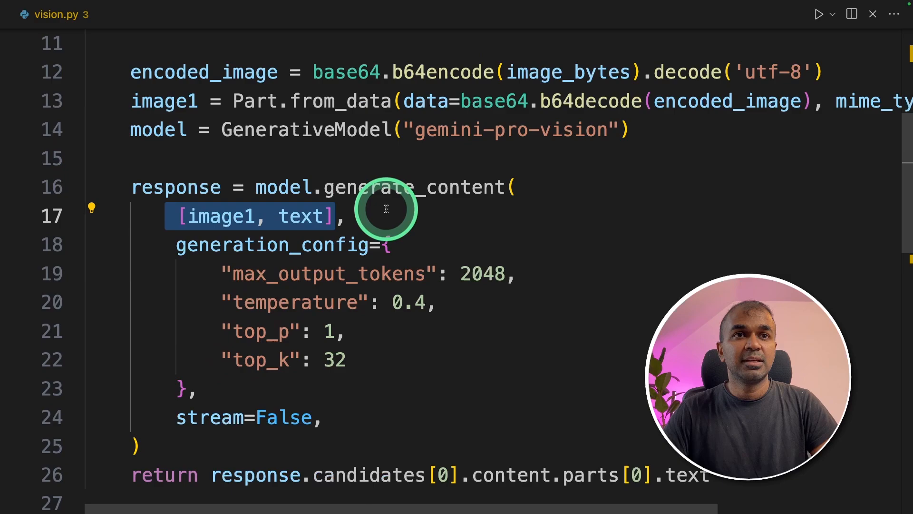
scroll("down", 3)
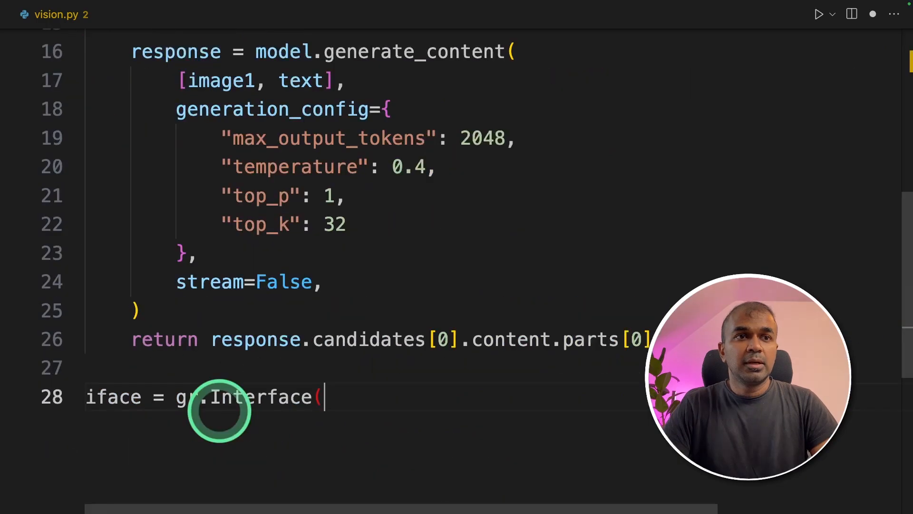
key("enter")
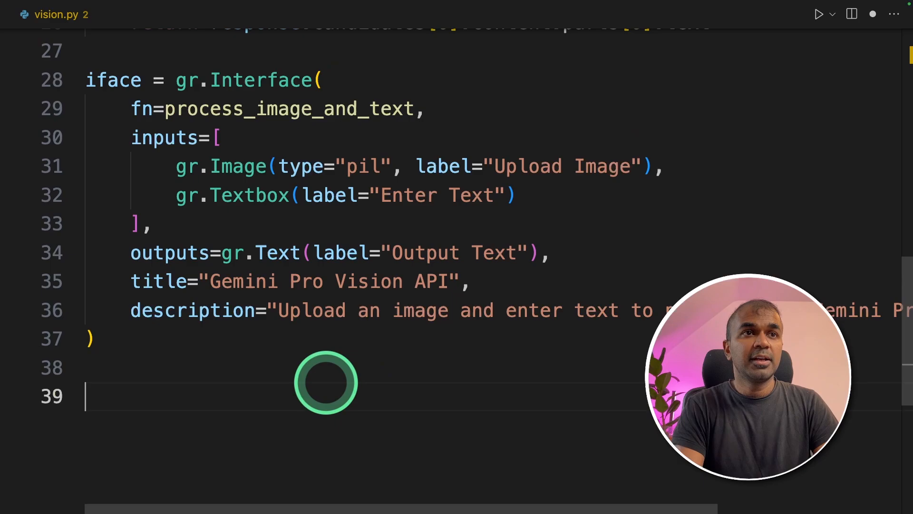
Step: Add iface.launch(), run the script and open the app's local URL
type("iface.launch()")
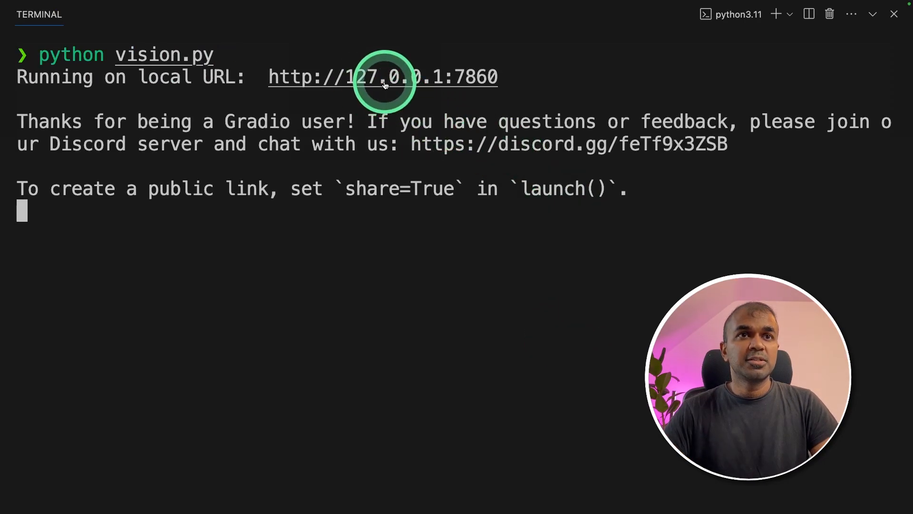
left_click(382, 76)
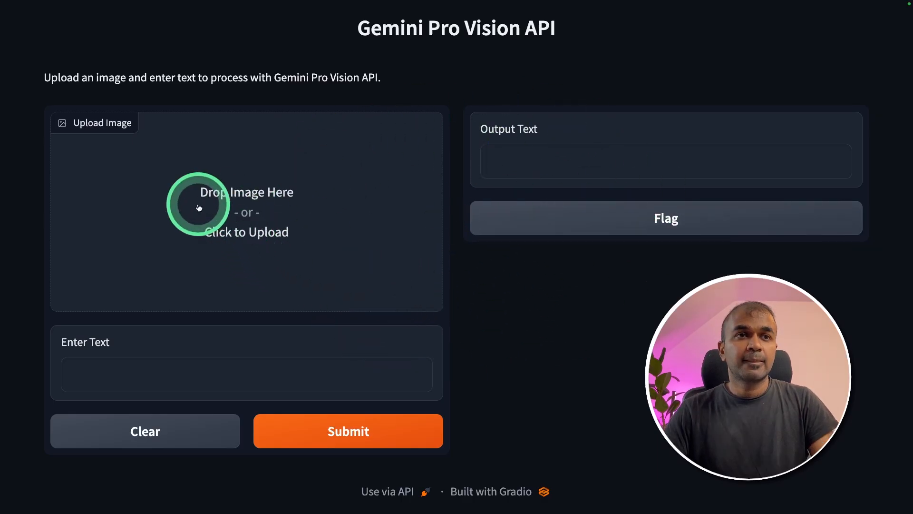
Step: Ask 'Describe what is in this image' about the uploaded room photo and submit
type("Describe what is in this image")
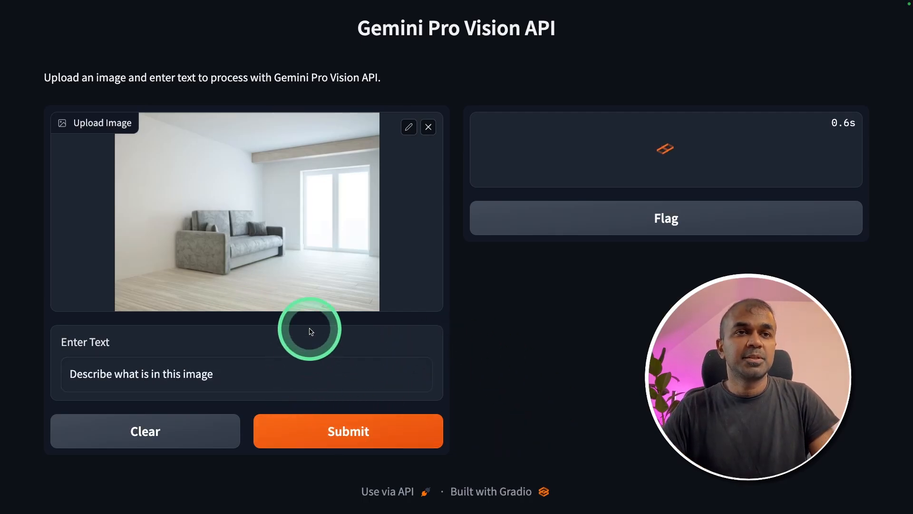
left_click(348, 430)
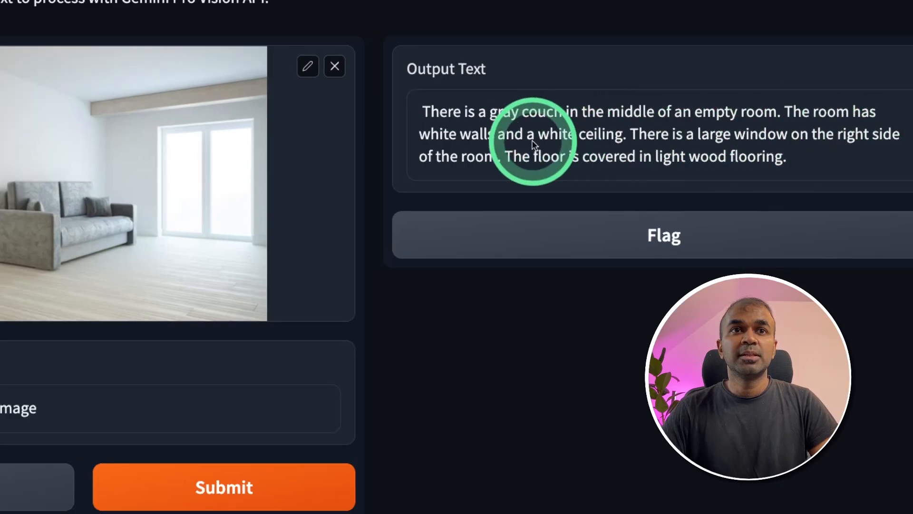
mouse_move(656, 142)
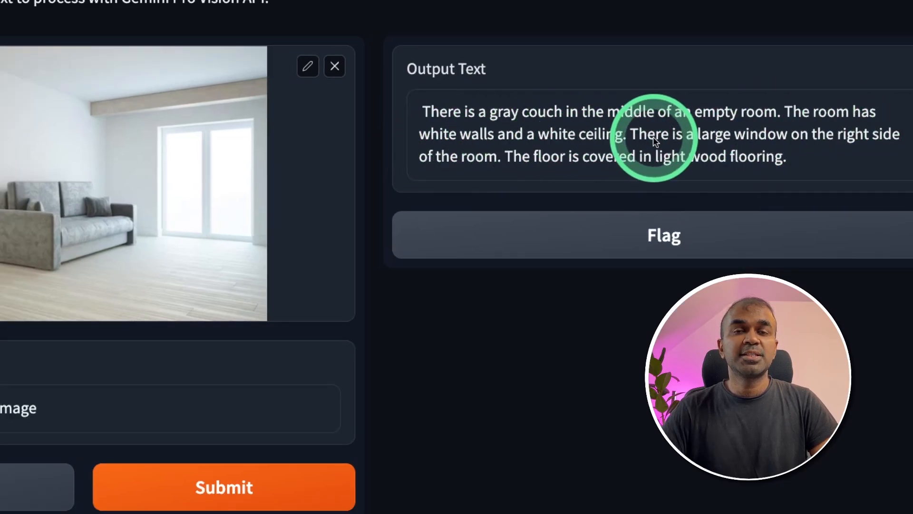
mouse_move(854, 142)
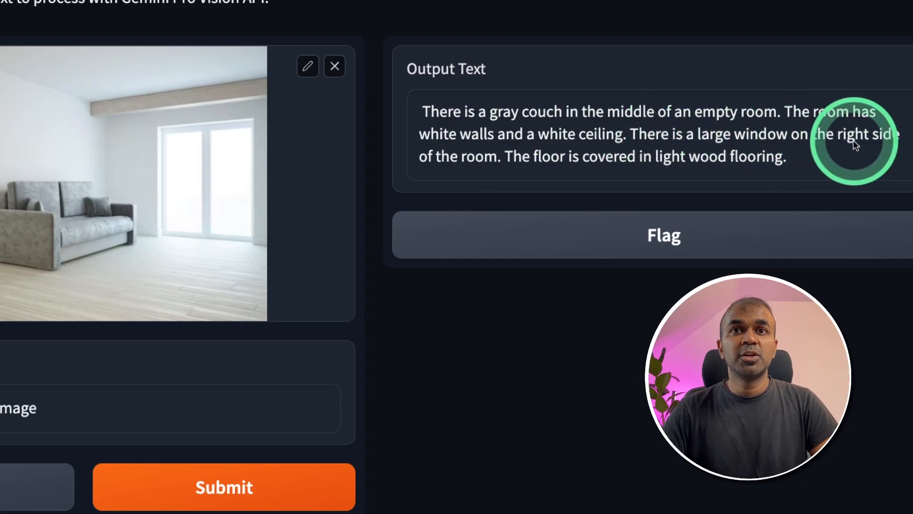